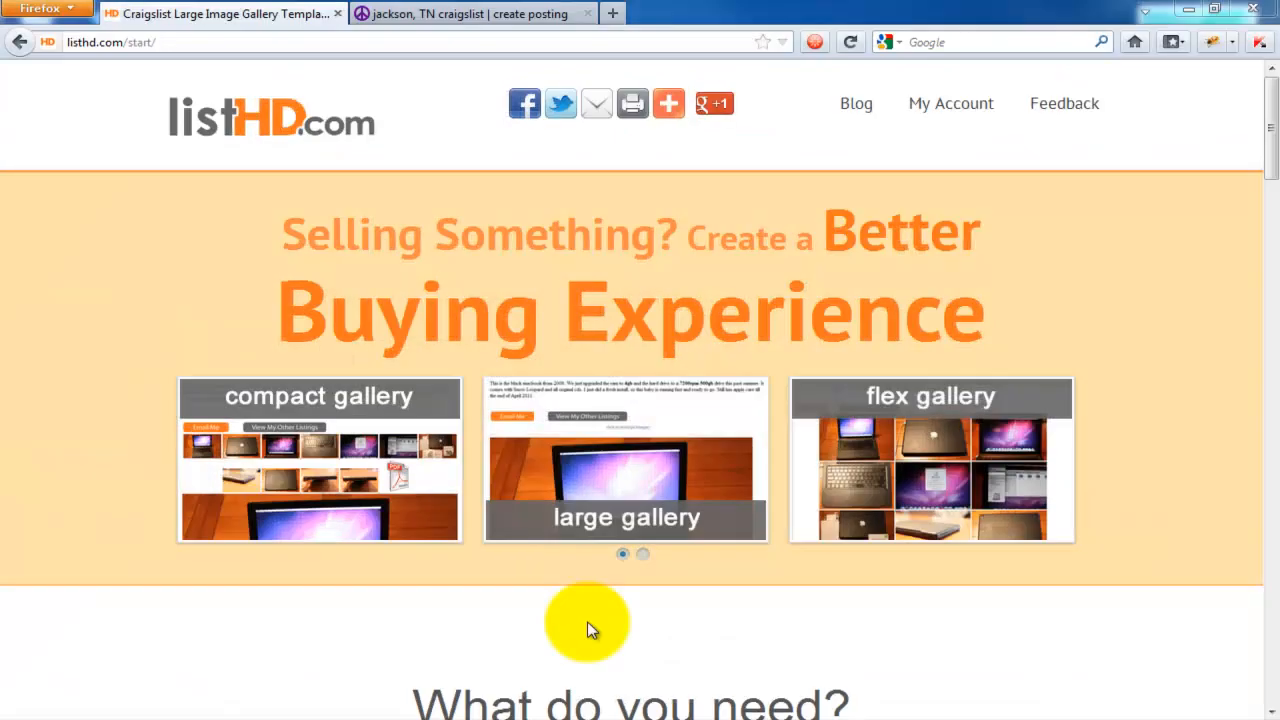
Choose 'Upload Images Now' under option 1 to begin a free quick image gallery
scroll("down", 3)
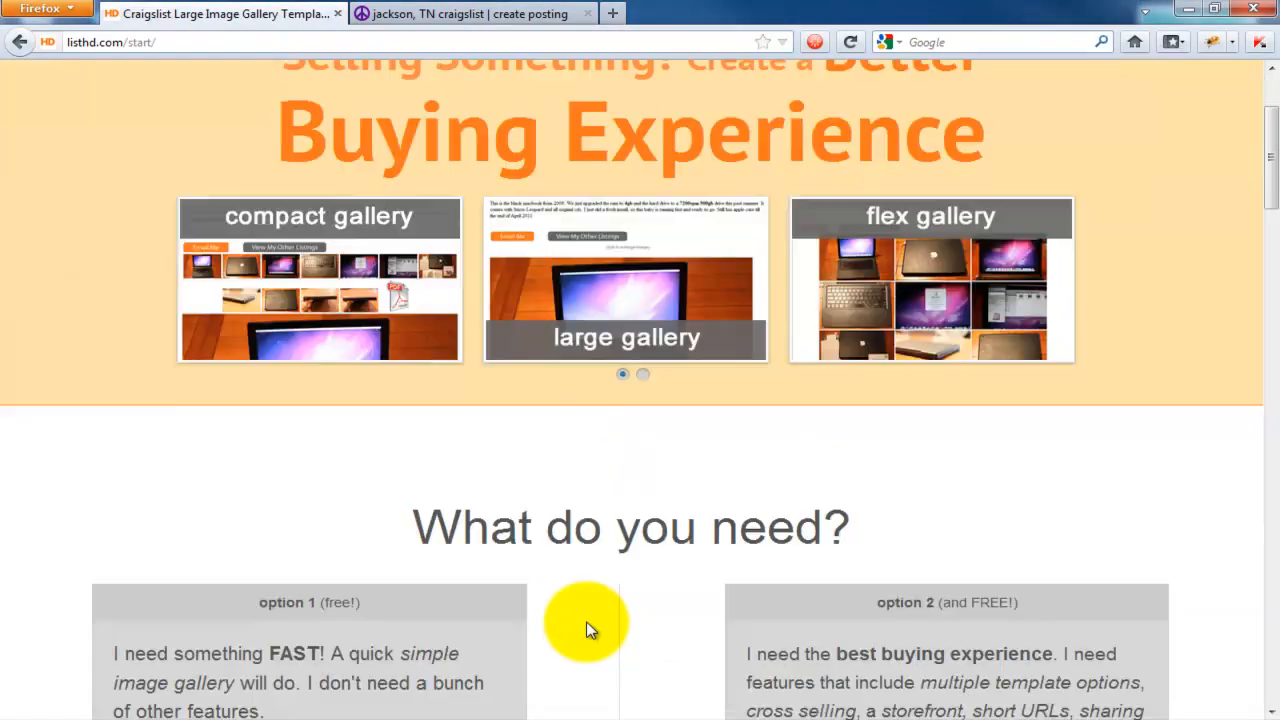
left_click(304, 512)
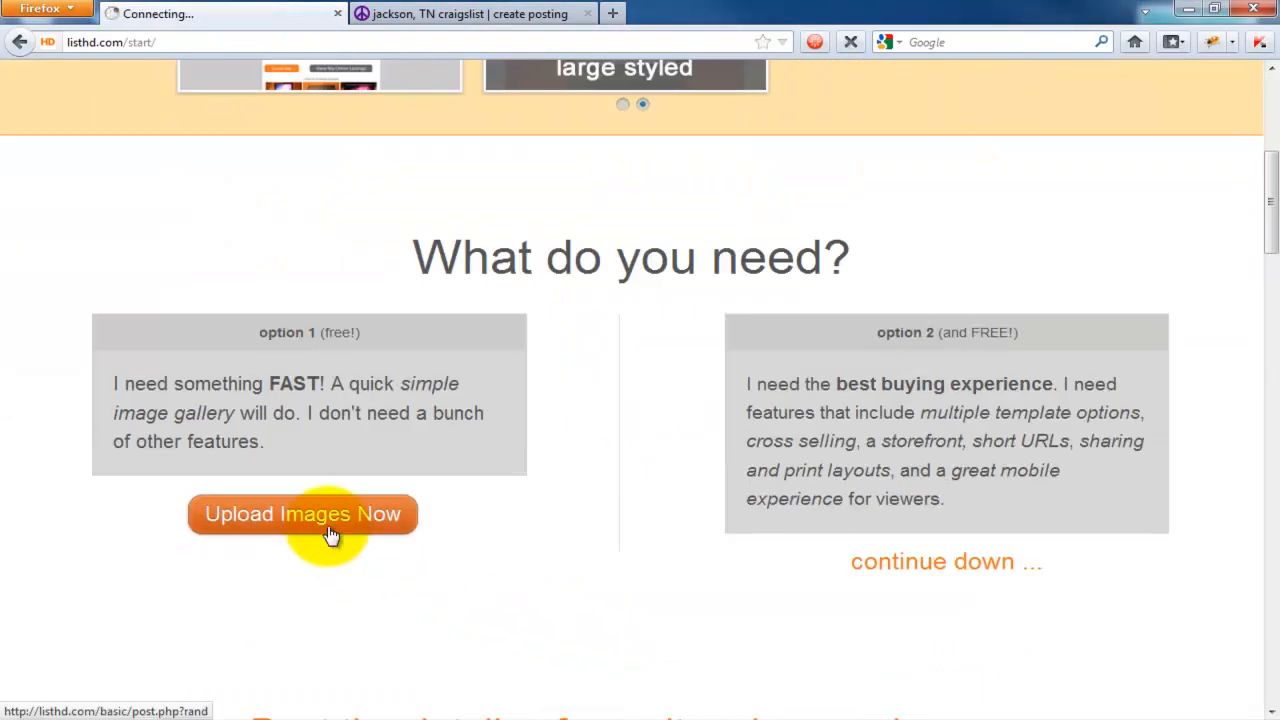
left_click(302, 512)
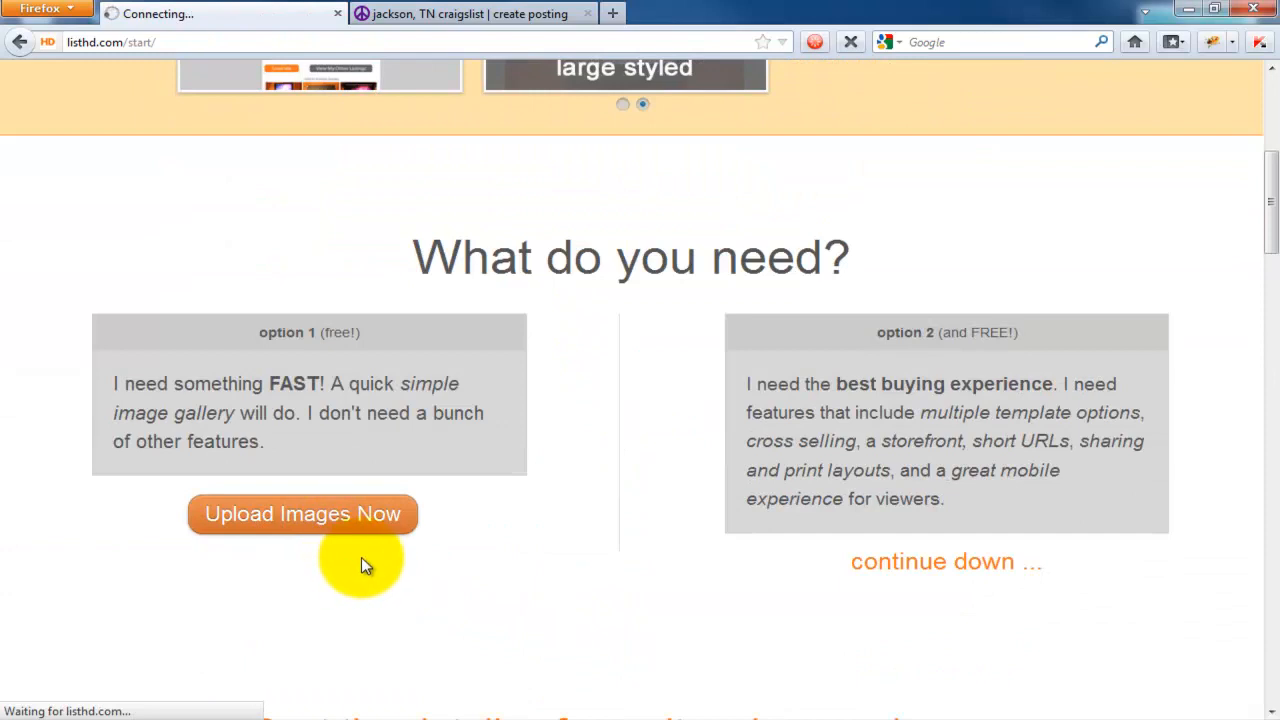
left_click(304, 512)
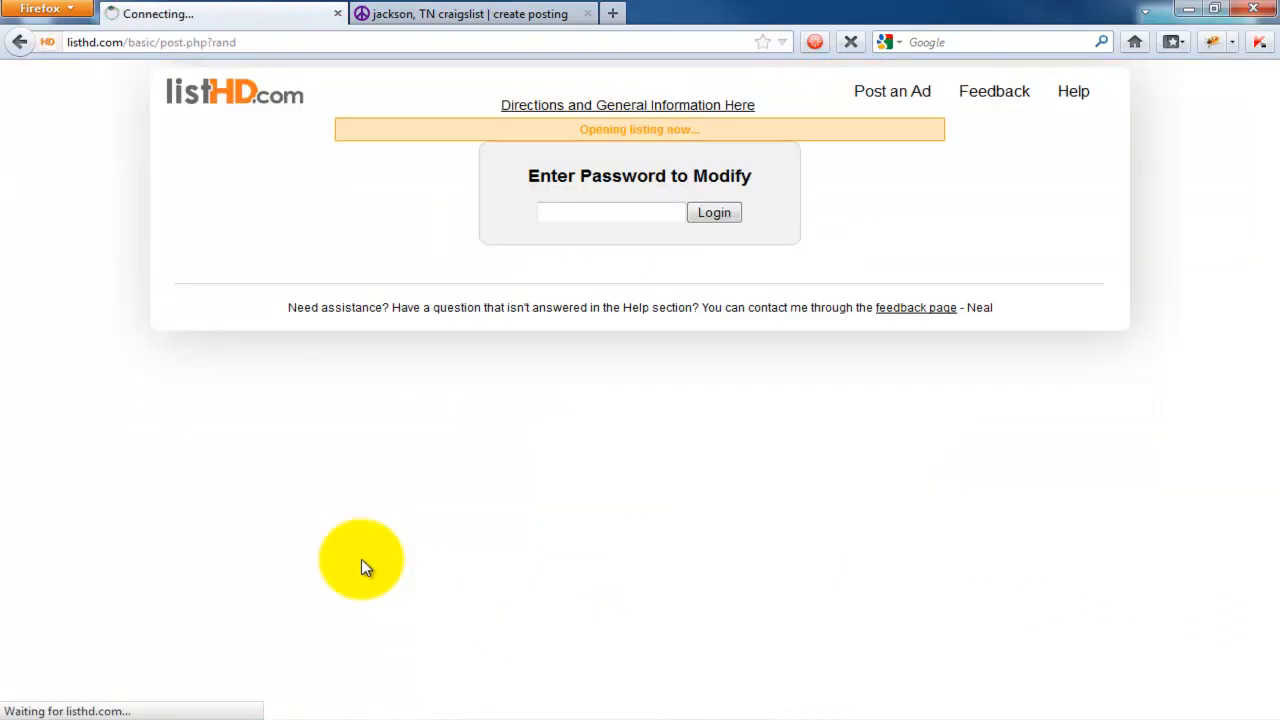
Select the 15 trailer photos and start their upload
left_click(714, 212)
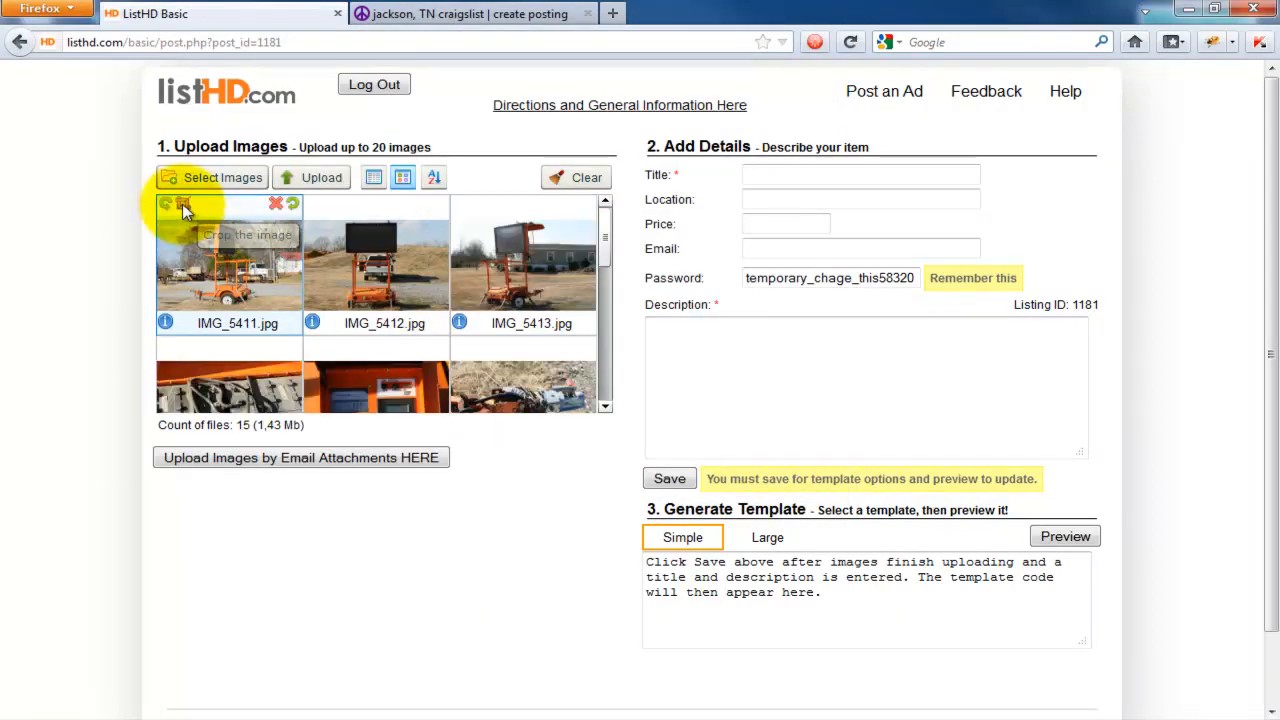
left_click(184, 204)
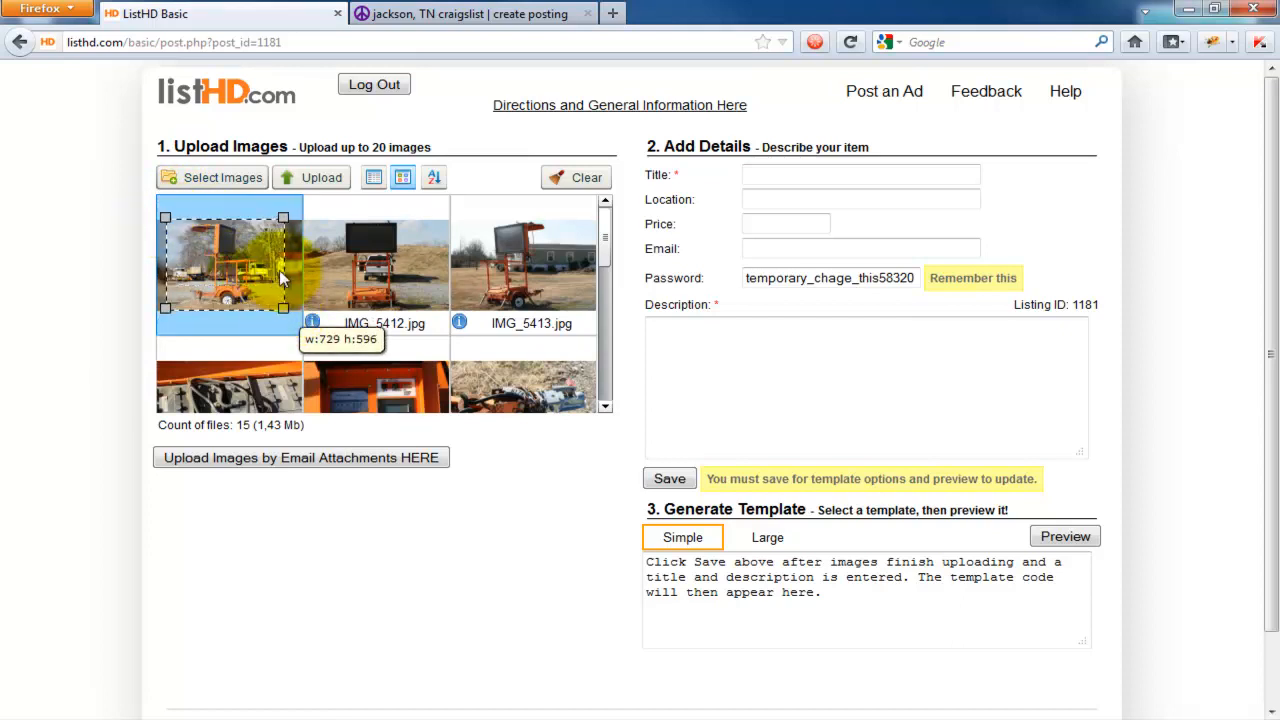
left_click(320, 176)
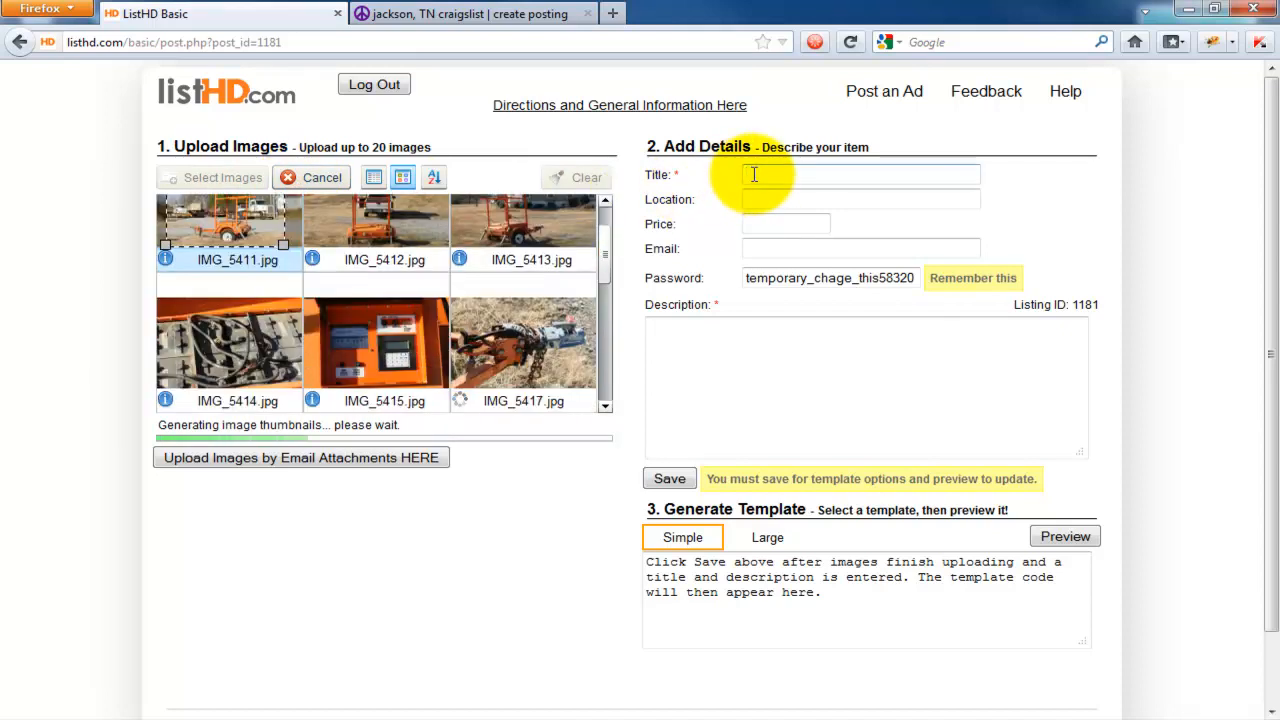
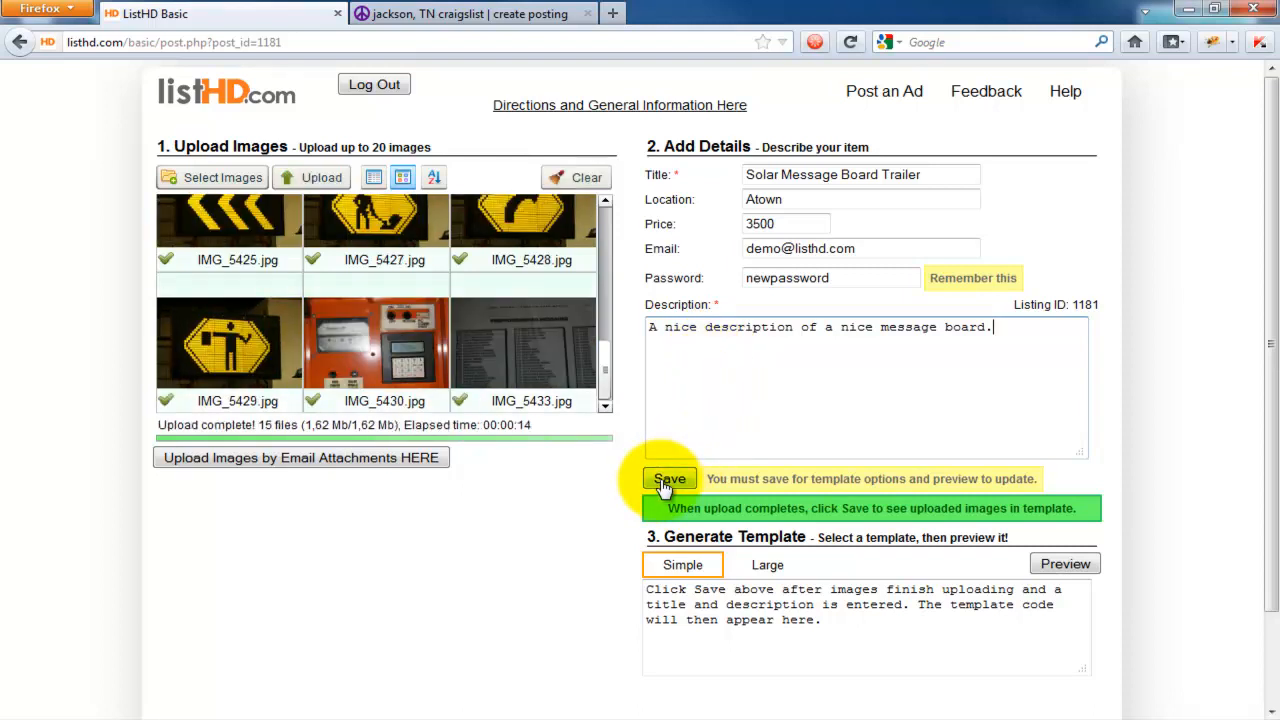
Save the details so the photo gallery and template code are generated
left_click(668, 480)
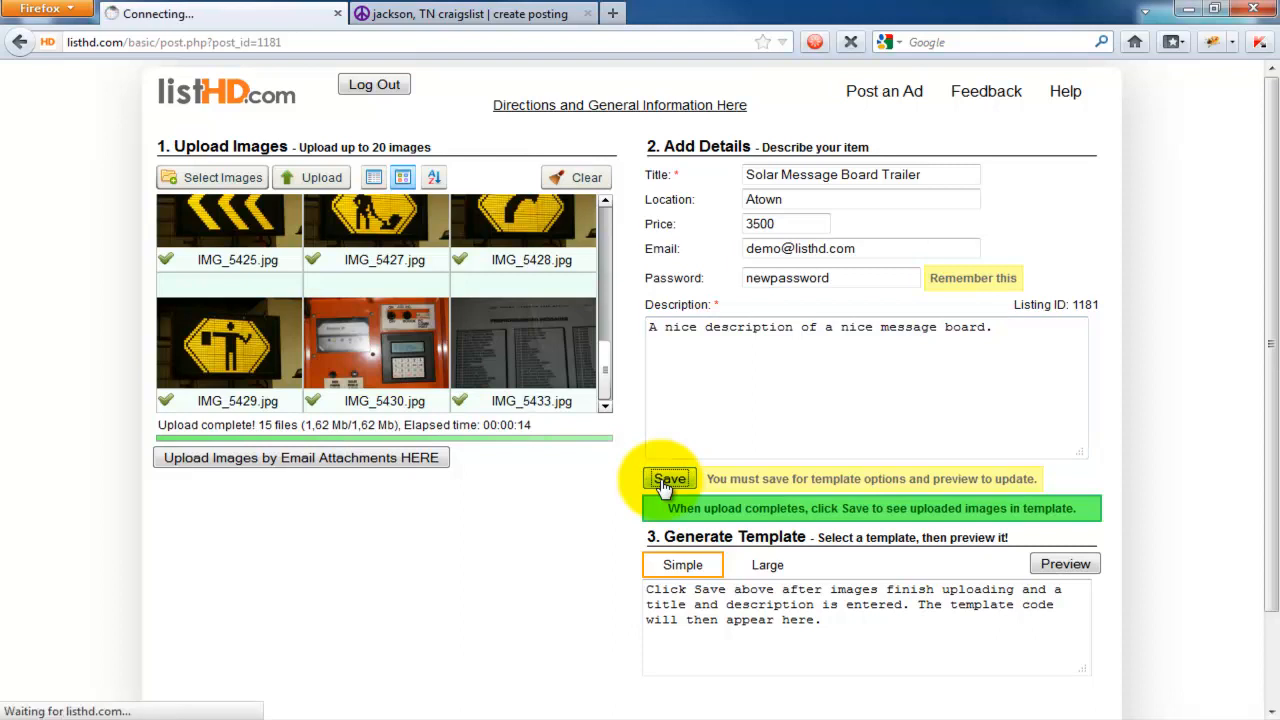
left_click(670, 480)
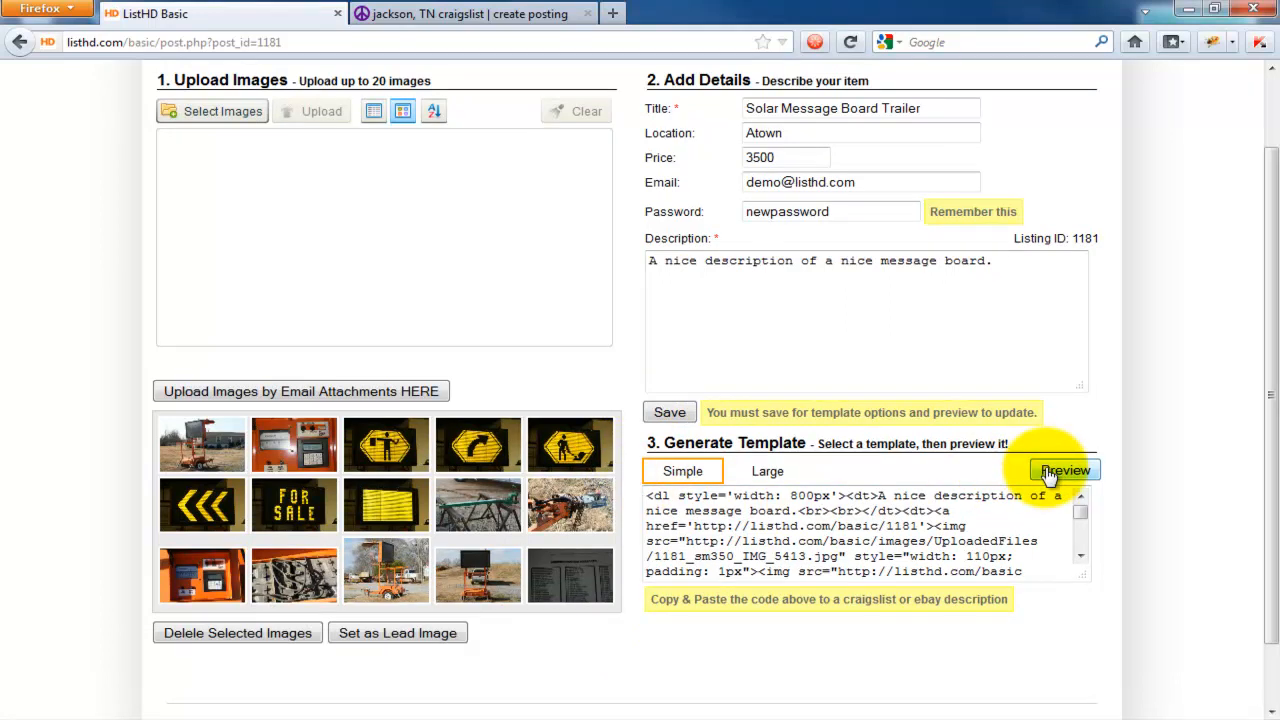
Preview the Simple and Large gallery templates
left_click(1064, 470)
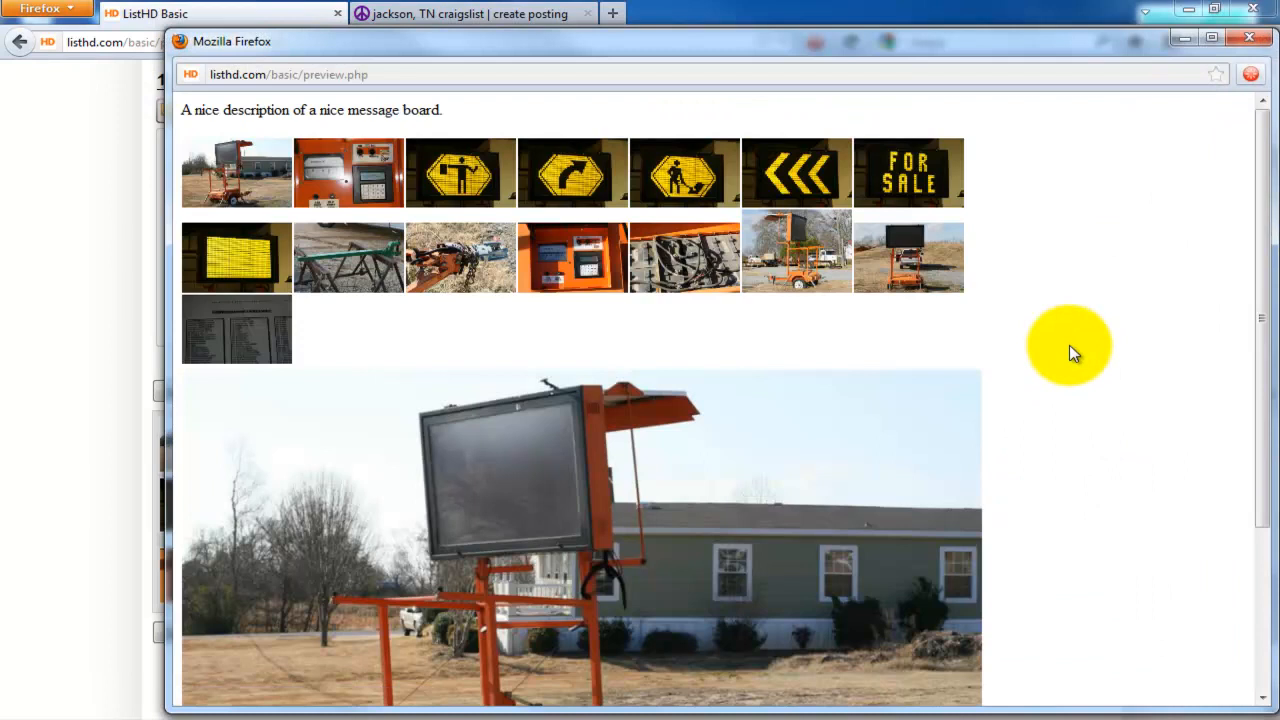
scroll("down", 3)
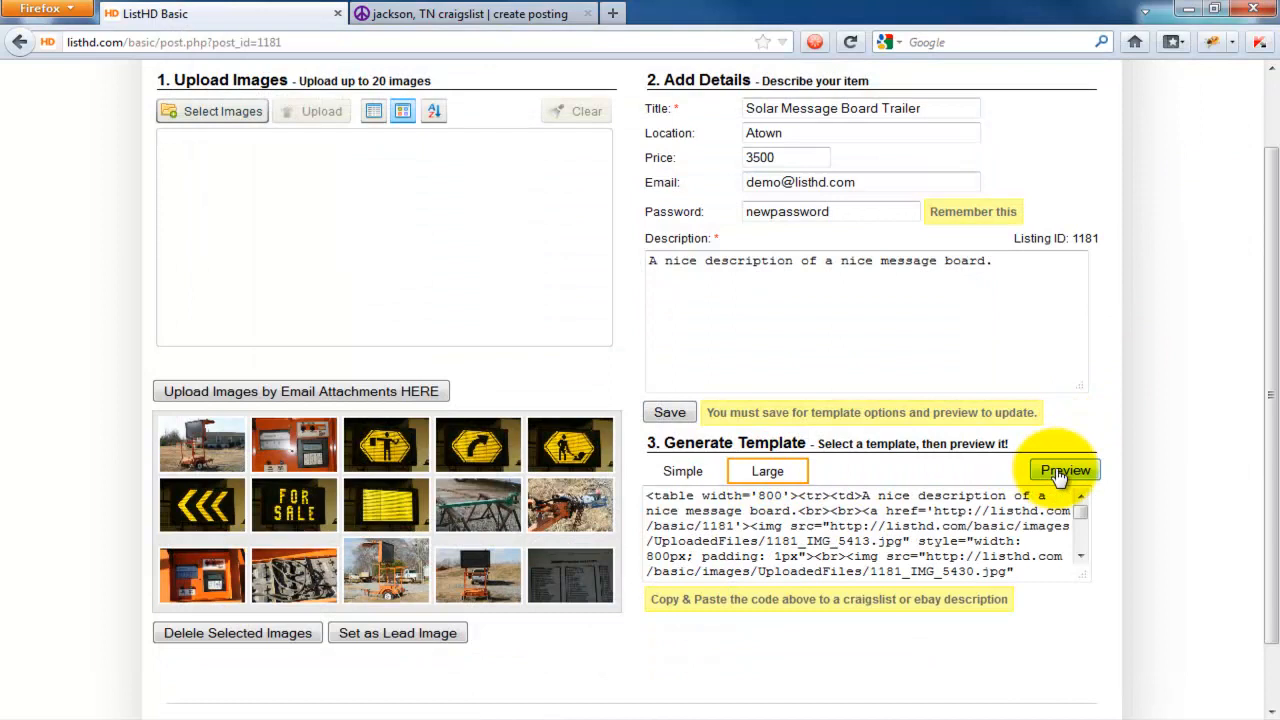
left_click(1064, 470)
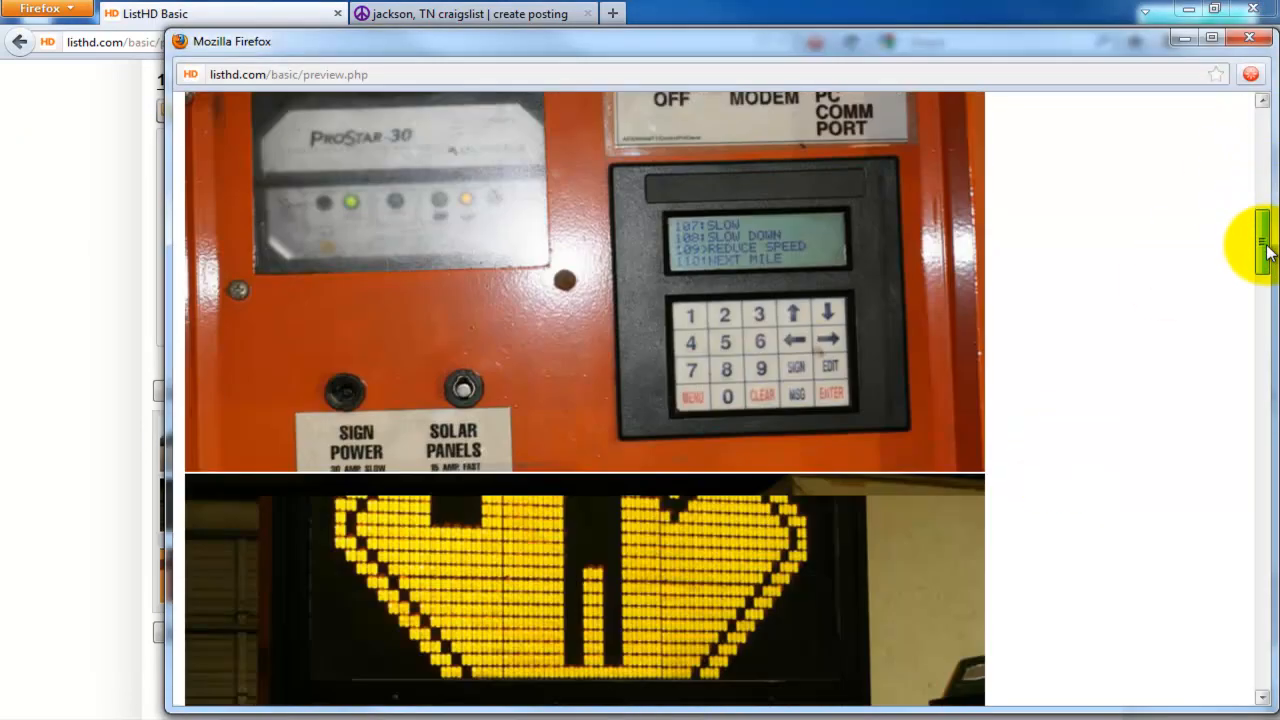
scroll("down", 3)
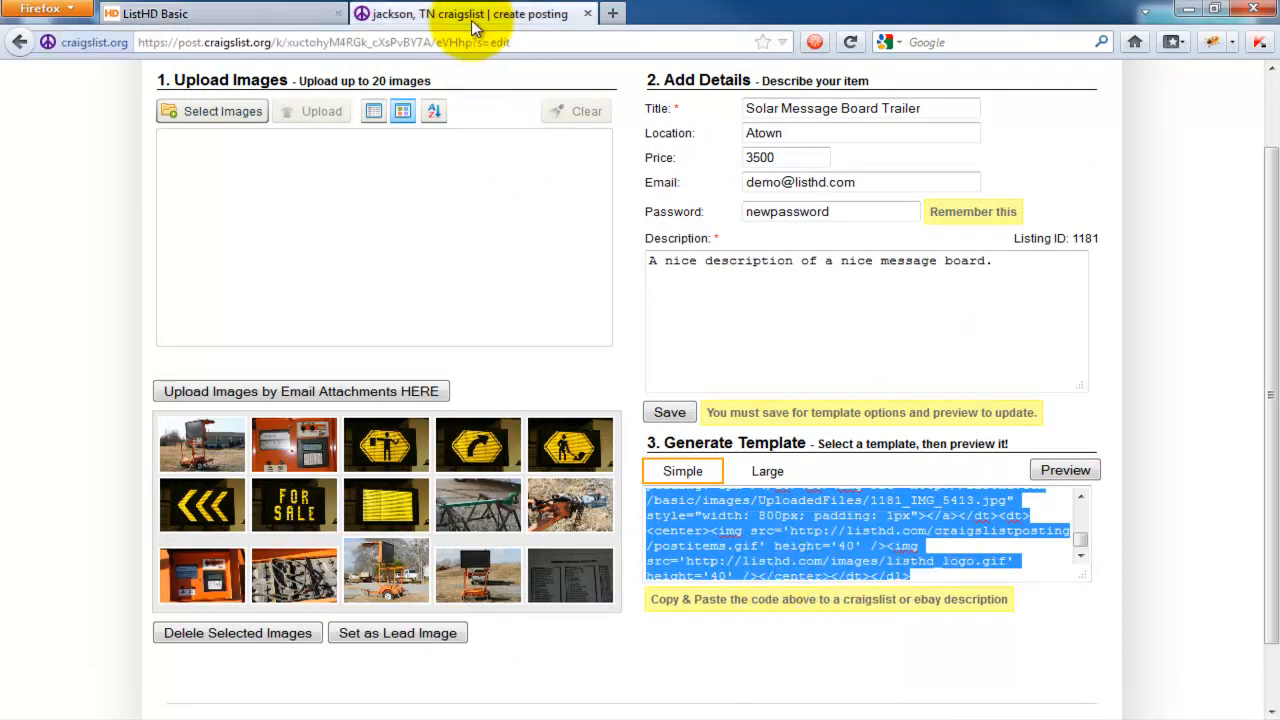
Copy the Simple template code into the Craigslist Posting Description and continue to review
right_click(400, 410)
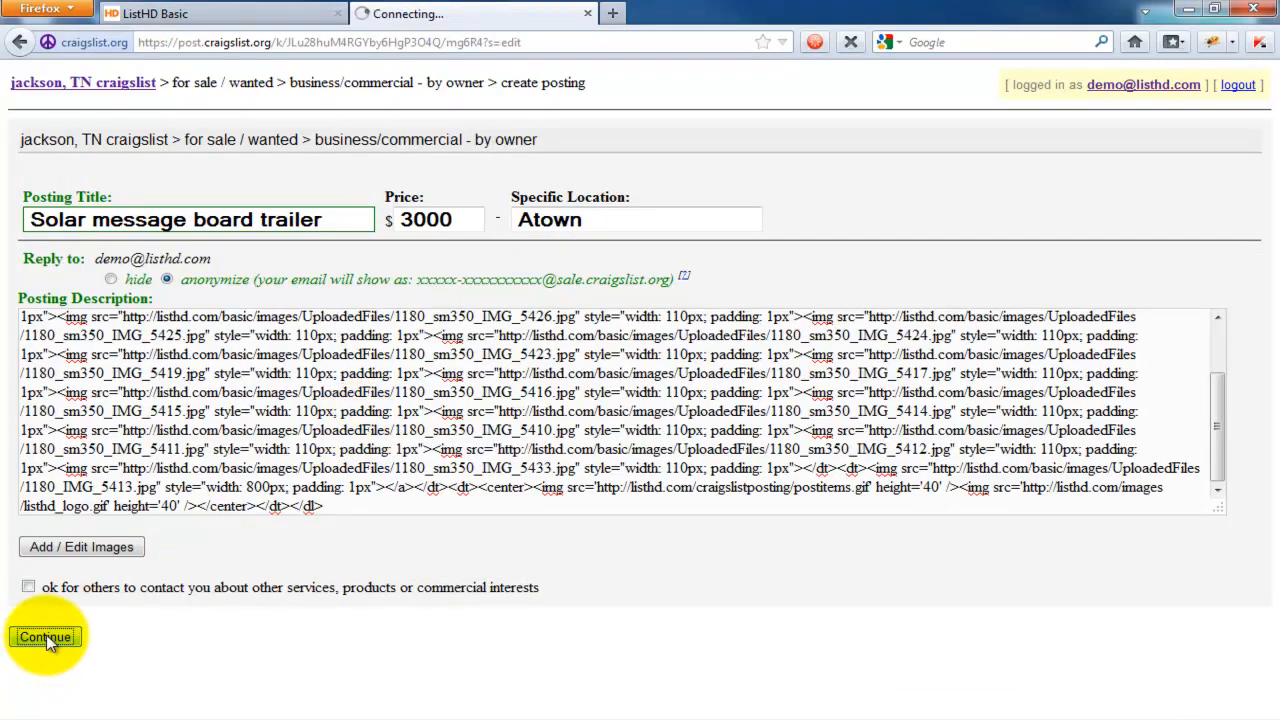
left_click(44, 636)
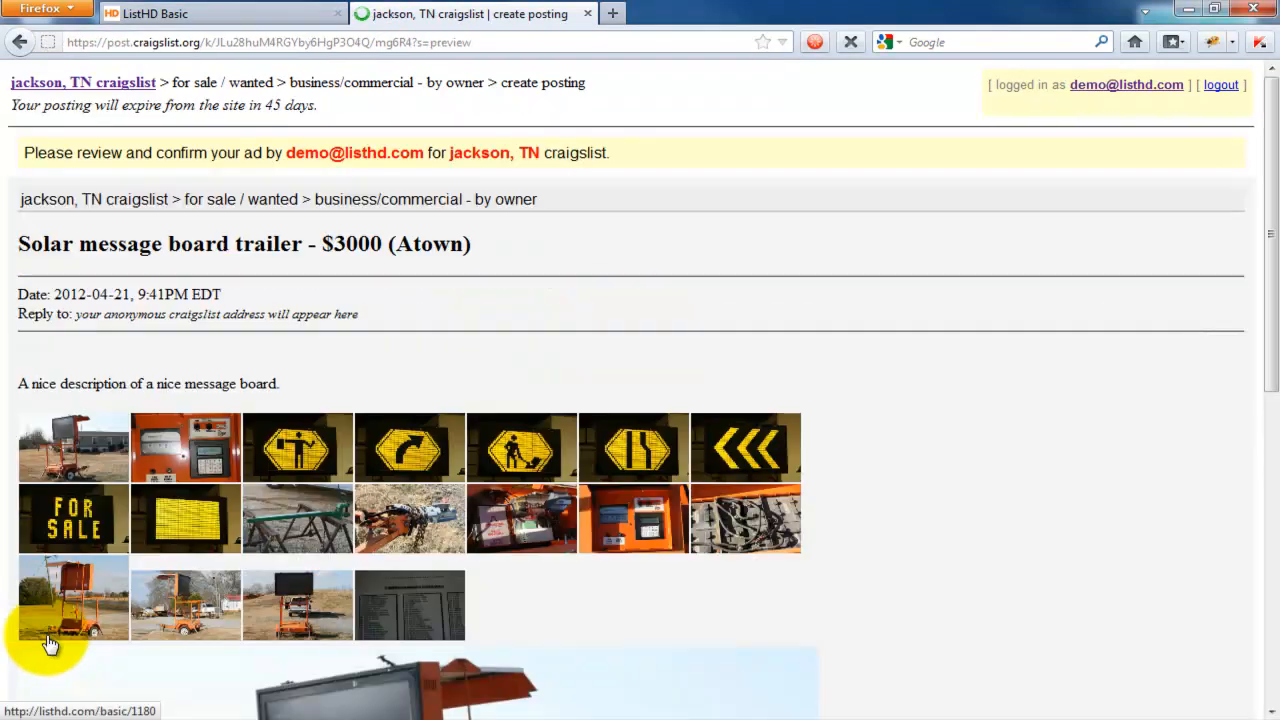
Publish the reviewed trailer ad and follow its live posting URL
scroll("down", 3)
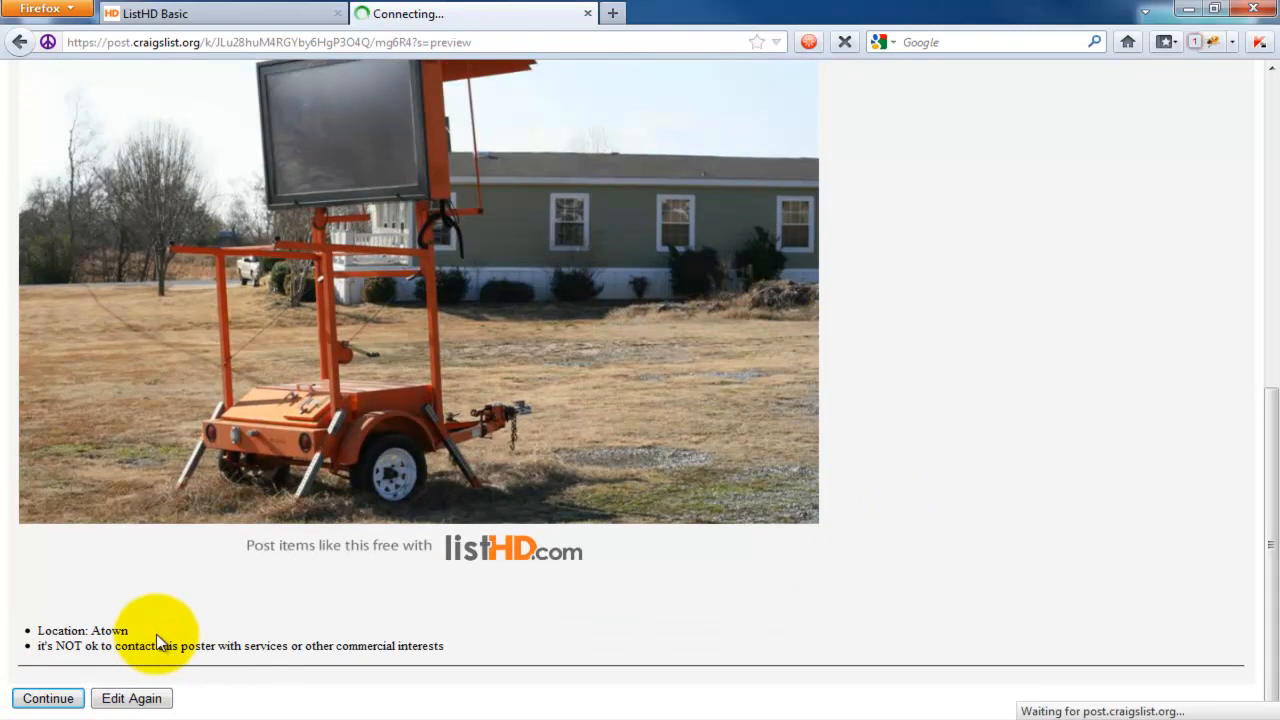
left_click(48, 698)
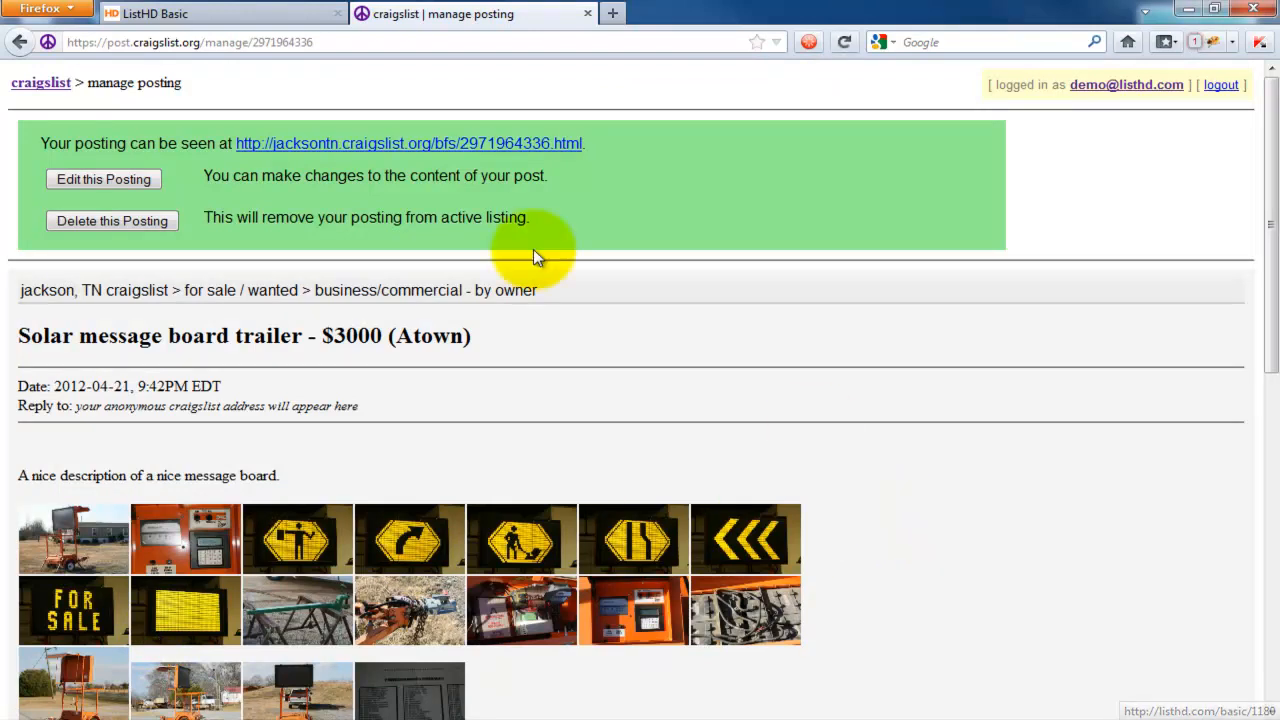
left_click(408, 144)
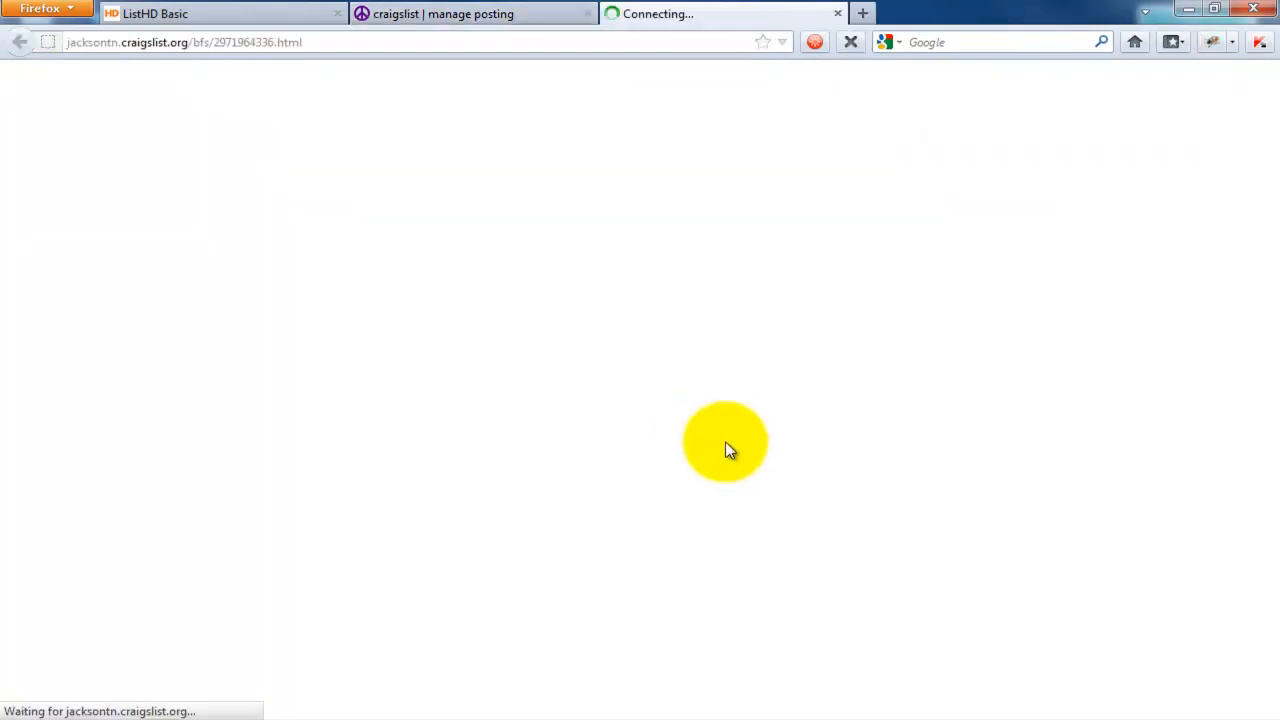